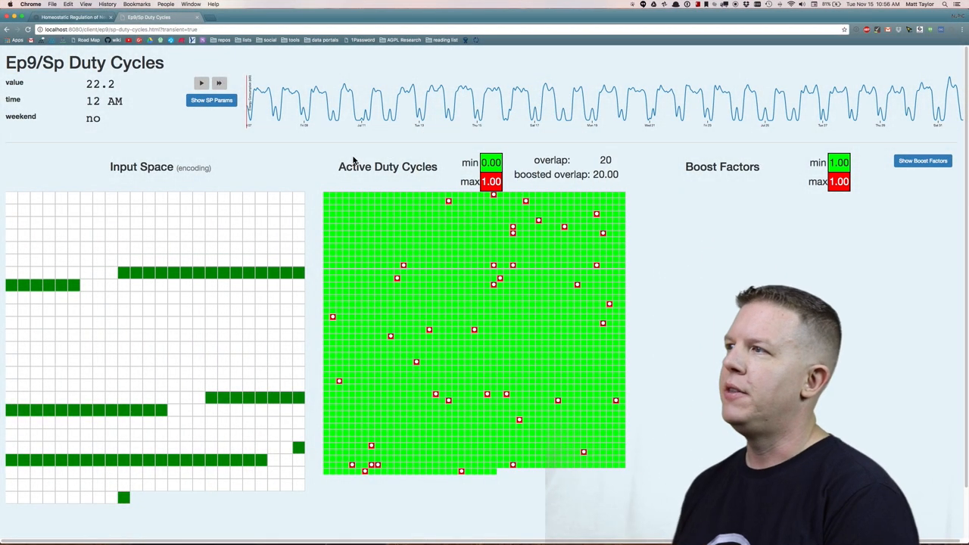
mouse_move(320, 174)
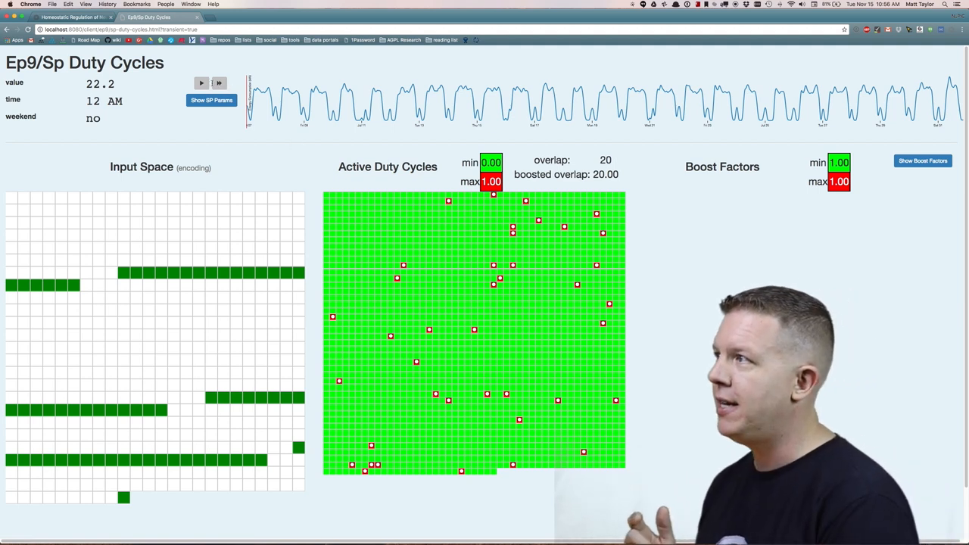
Step: Start the Spatial Pooler data stream playing so the active duty cycles change colour
left_click(200, 83)
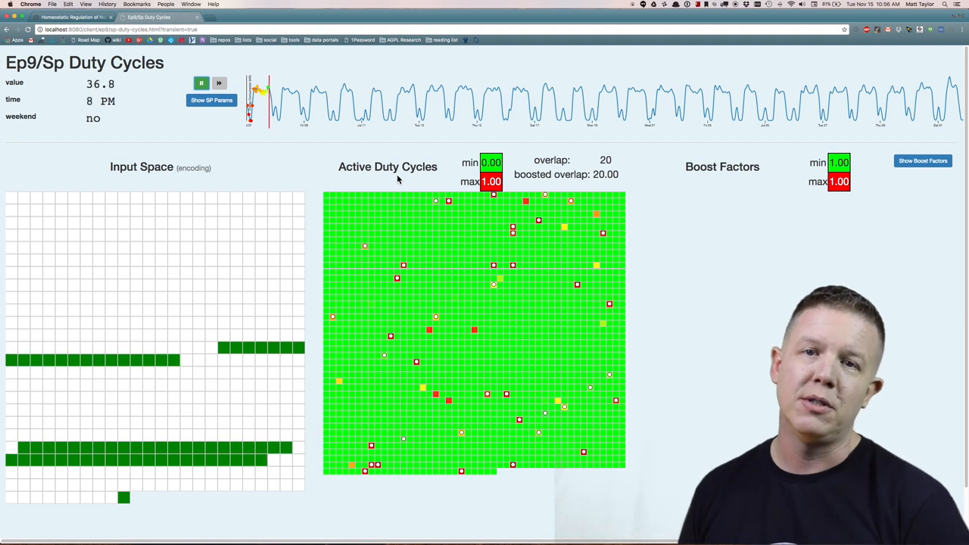
Step: Keep the simulation running to a weekend morning and overlay one column's input connections
left_click(219, 83)
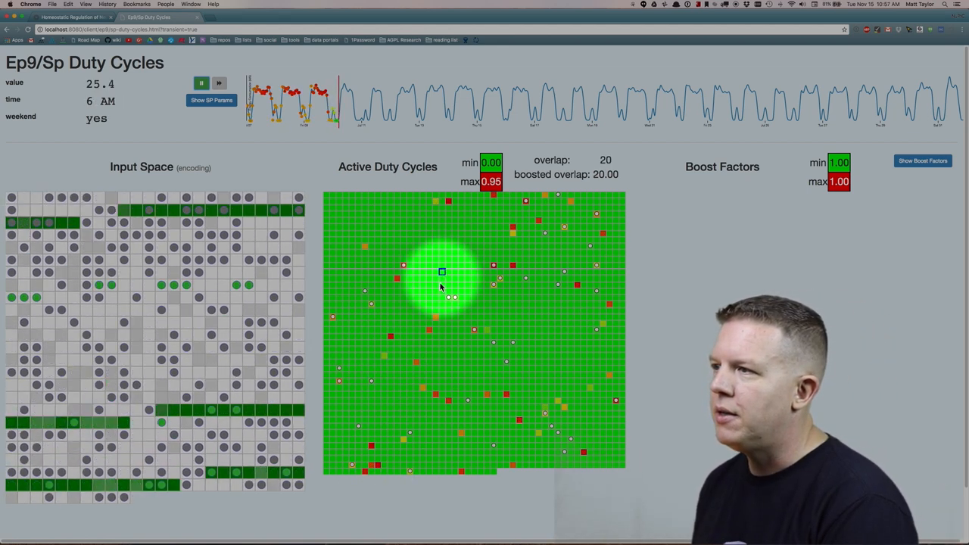
Step: Pause the simulation at a weekend 11 PM reading, clearing the column connection overlay
left_click(218, 83)
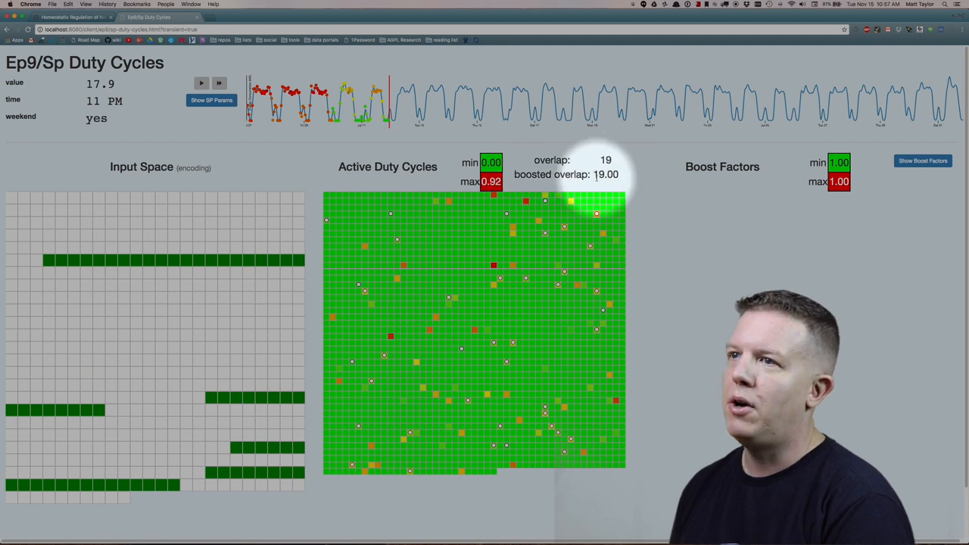
left_click(525, 202)
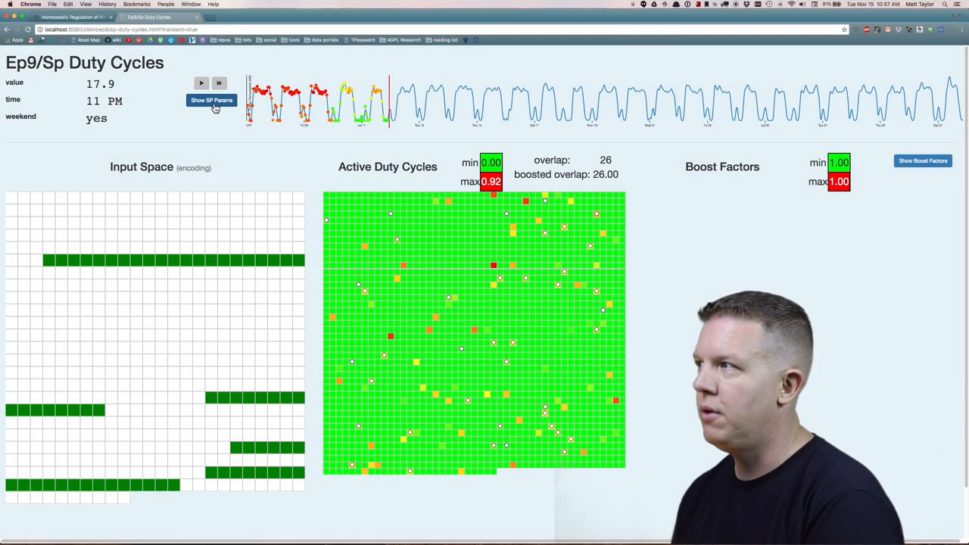
Step: Reinitialize the spatial pooler with max boost 2, restarting at a weekday 12 AM
left_click(212, 100)
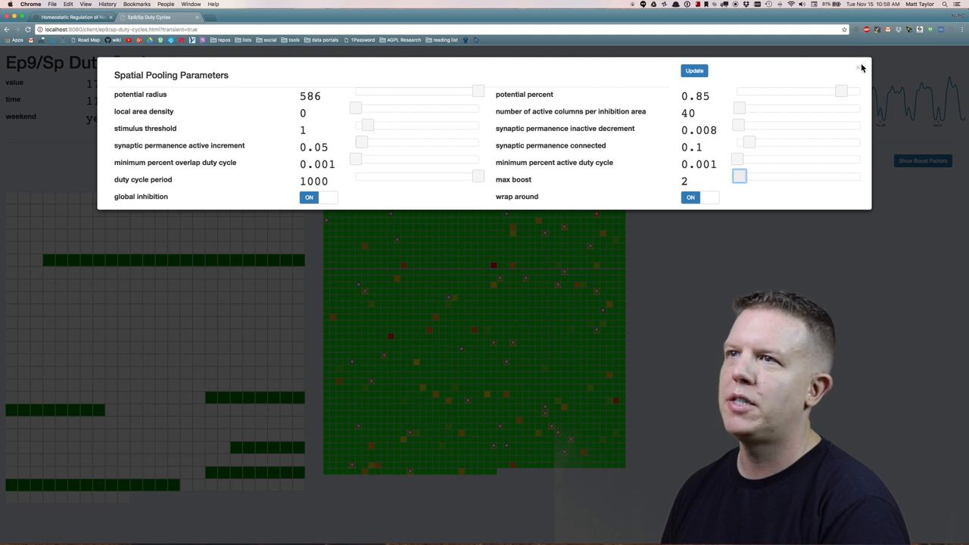
left_click(859, 68)
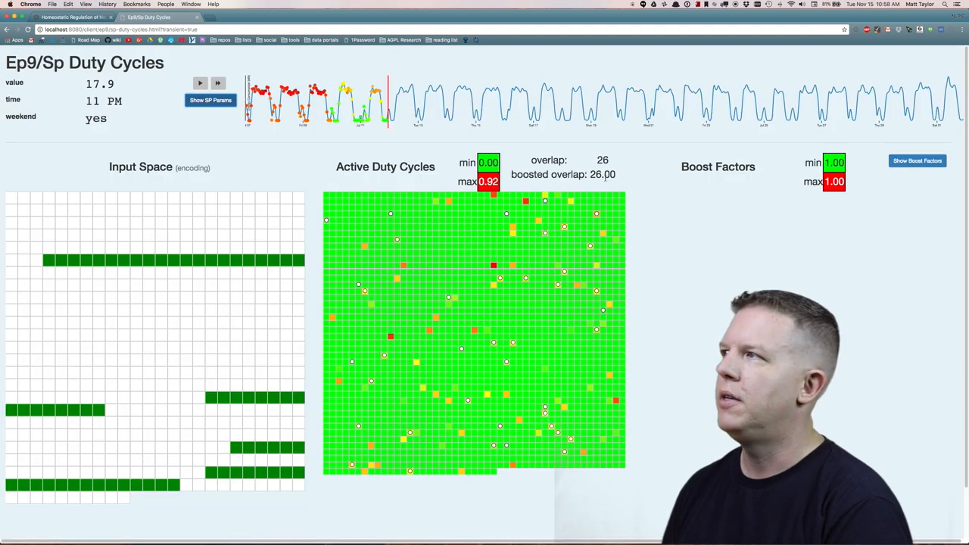
left_click(211, 100)
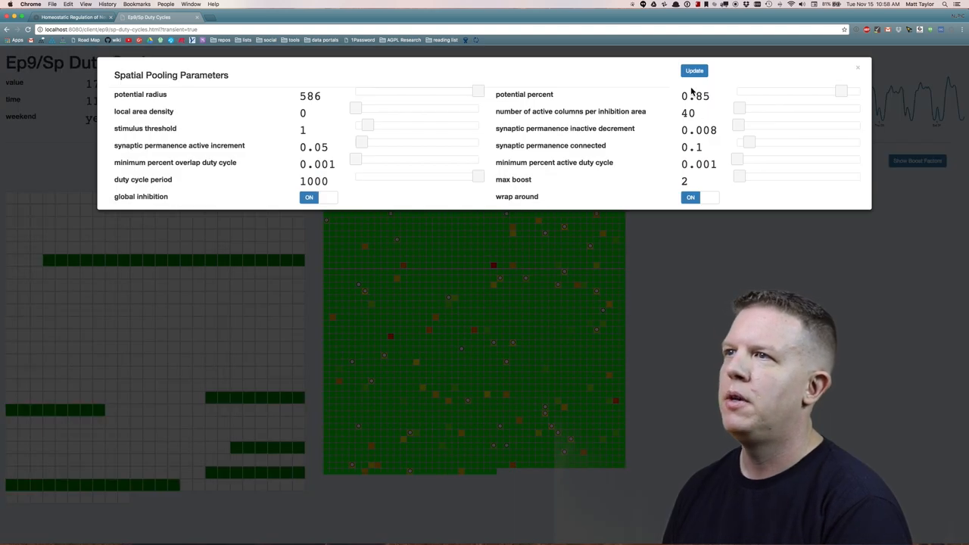
left_click(693, 71)
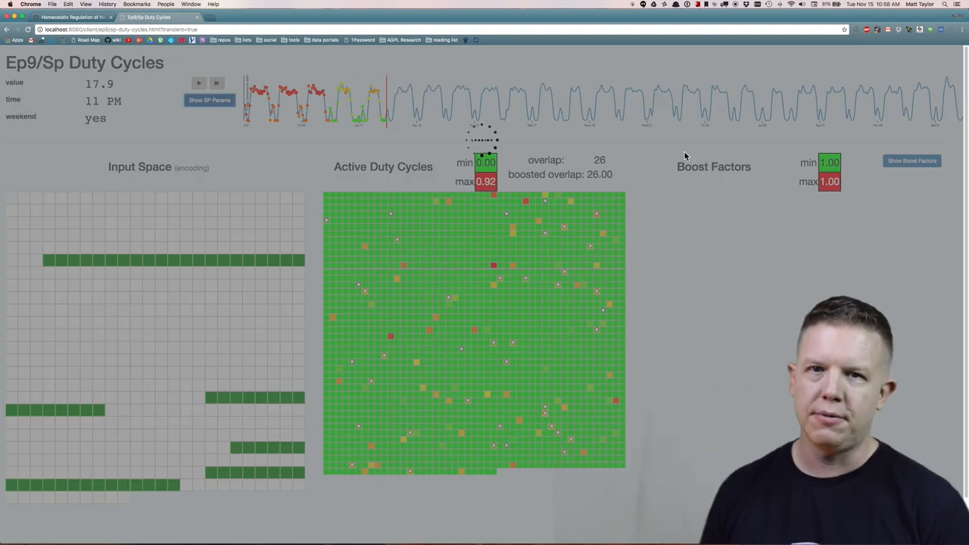
left_click(198, 83)
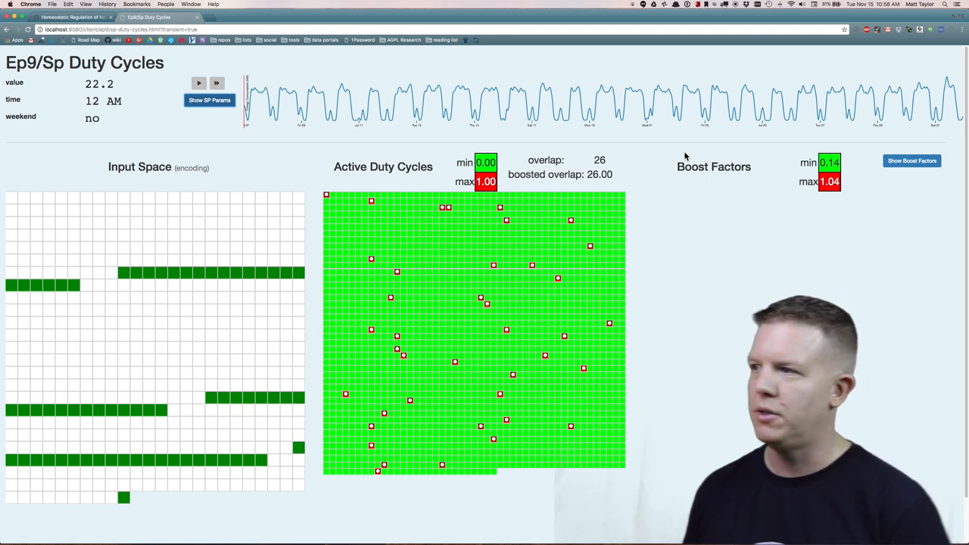
Step: Run the max-boost-2 simulation to a weekday 9 PM and show the Boost Factors grid
left_click(199, 84)
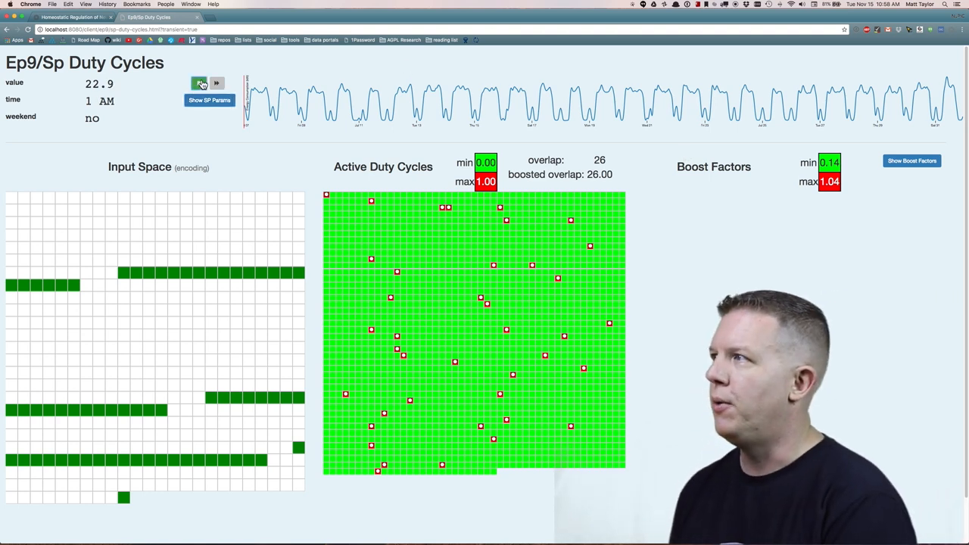
left_click(199, 83)
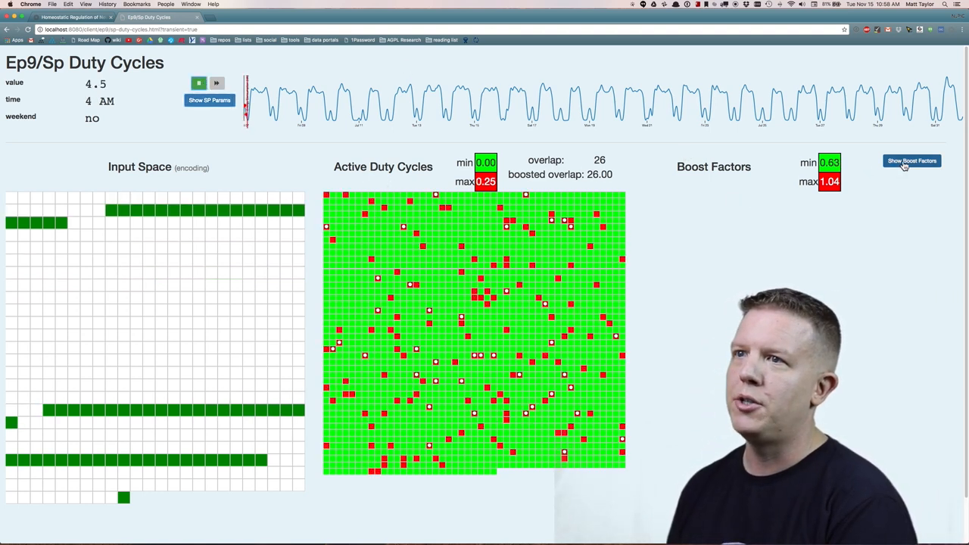
left_click(912, 161)
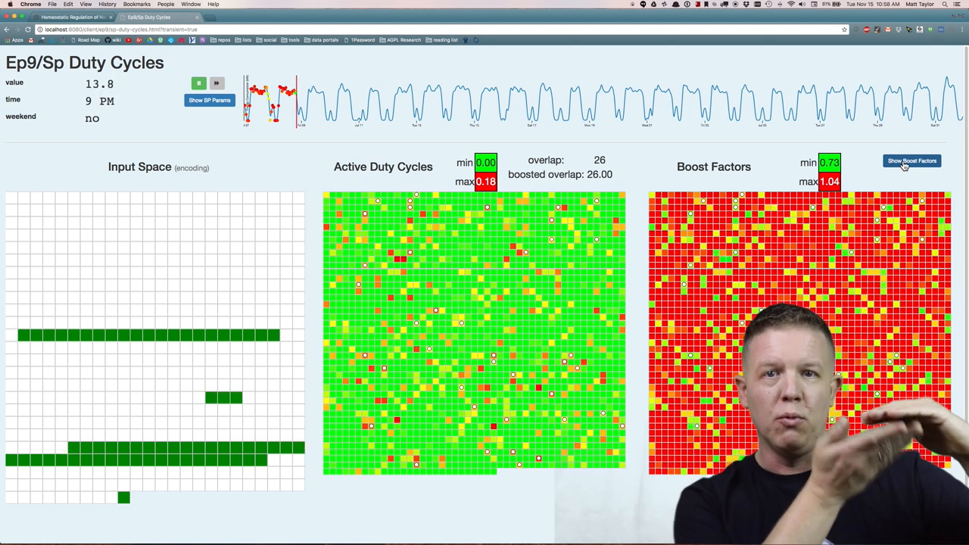
left_click(216, 83)
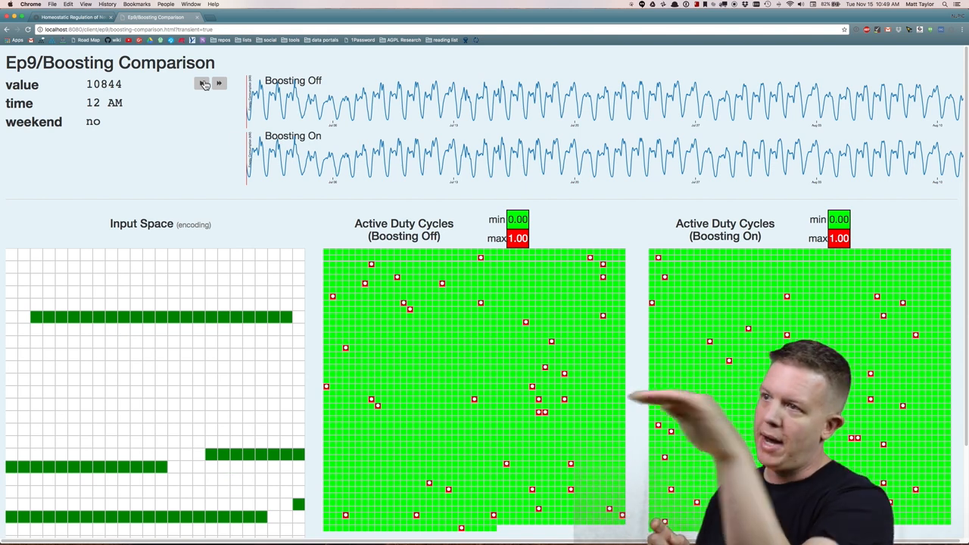
Step: Run the boosting comparison past Jul 06 to a weekday 5 PM, then pause it
left_click(202, 83)
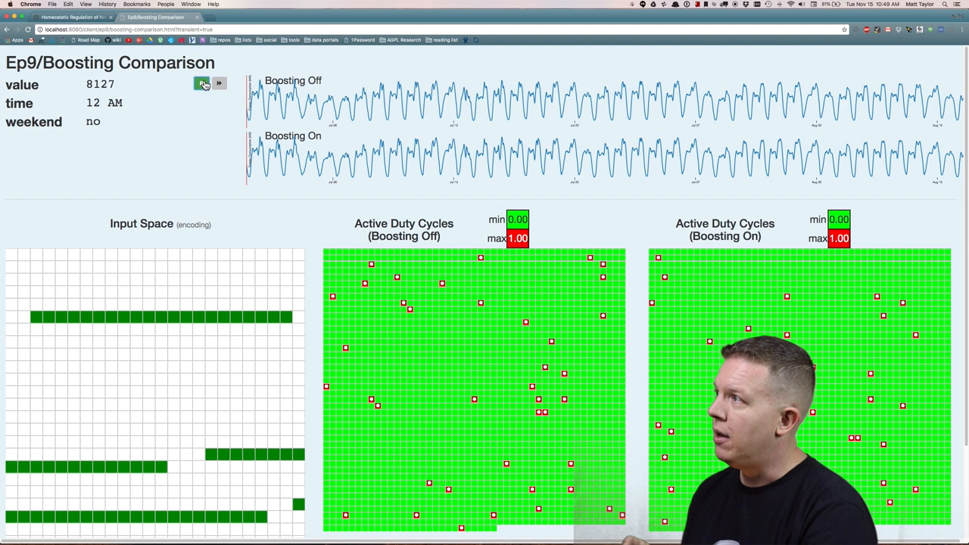
left_click(201, 84)
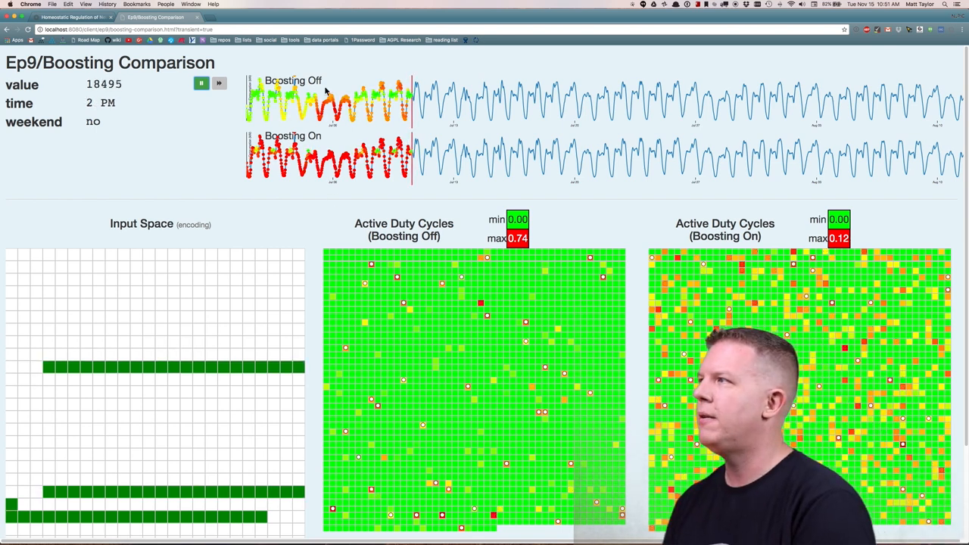
left_click(202, 83)
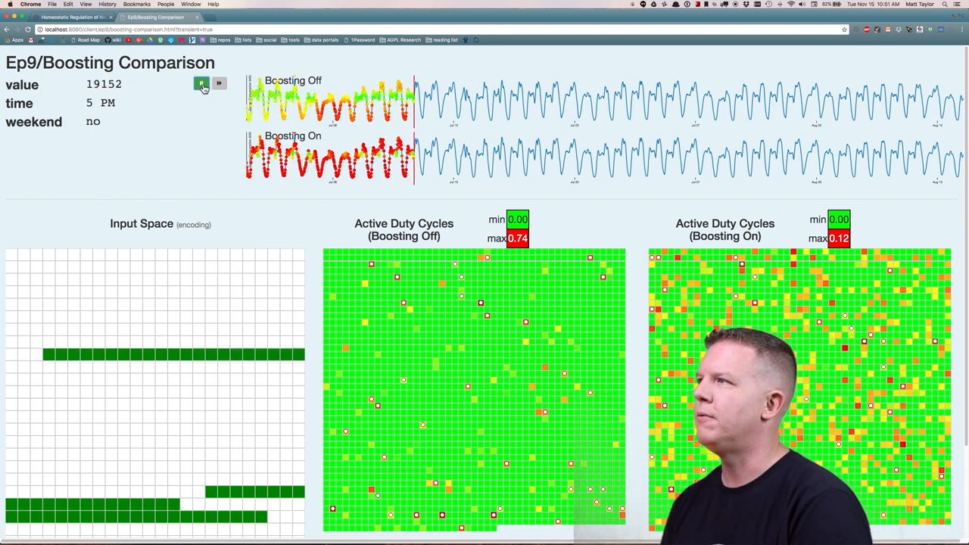
left_click(201, 84)
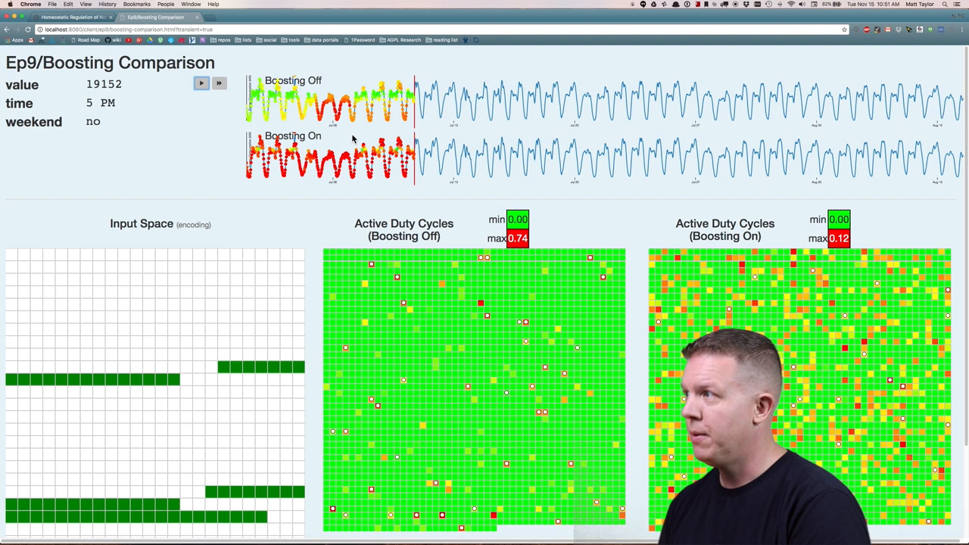
scroll("down", 3)
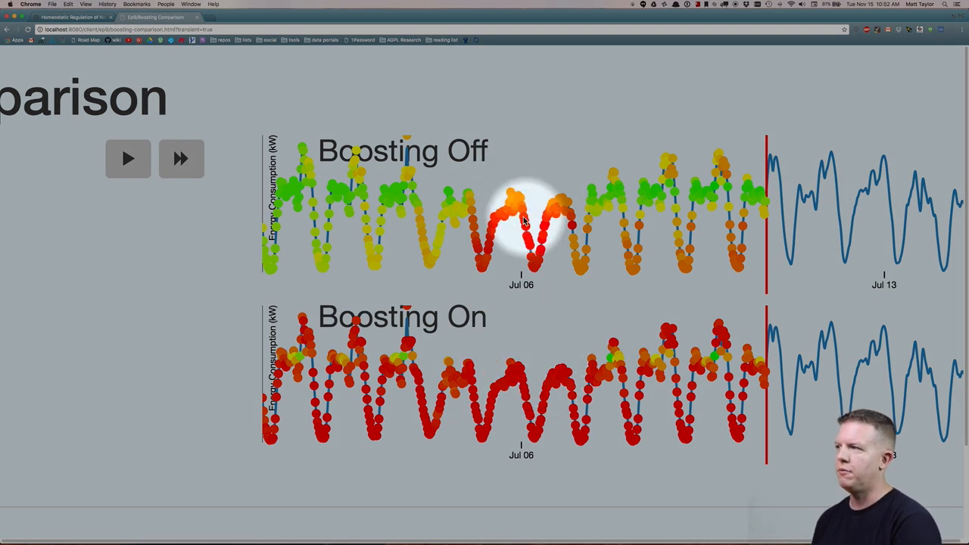
mouse_move(746, 284)
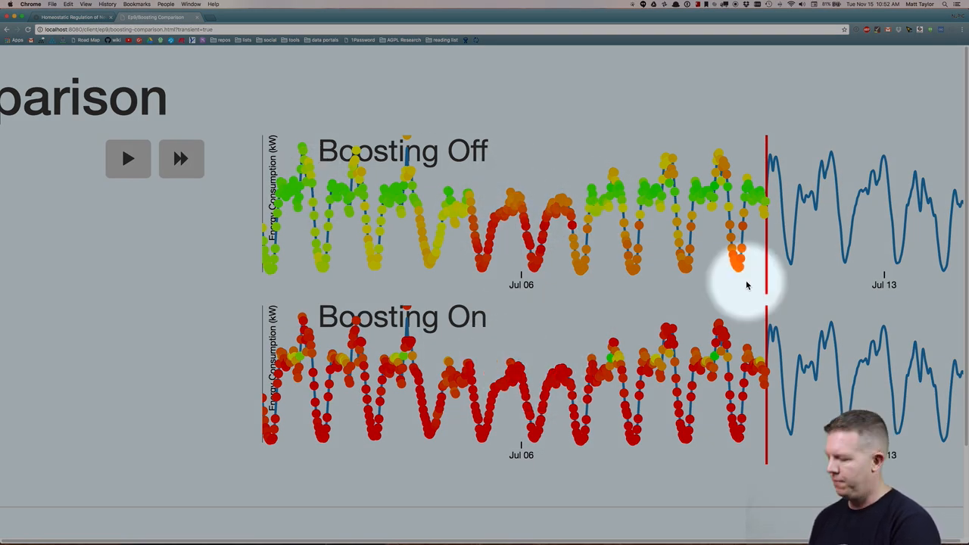
mouse_move(711, 360)
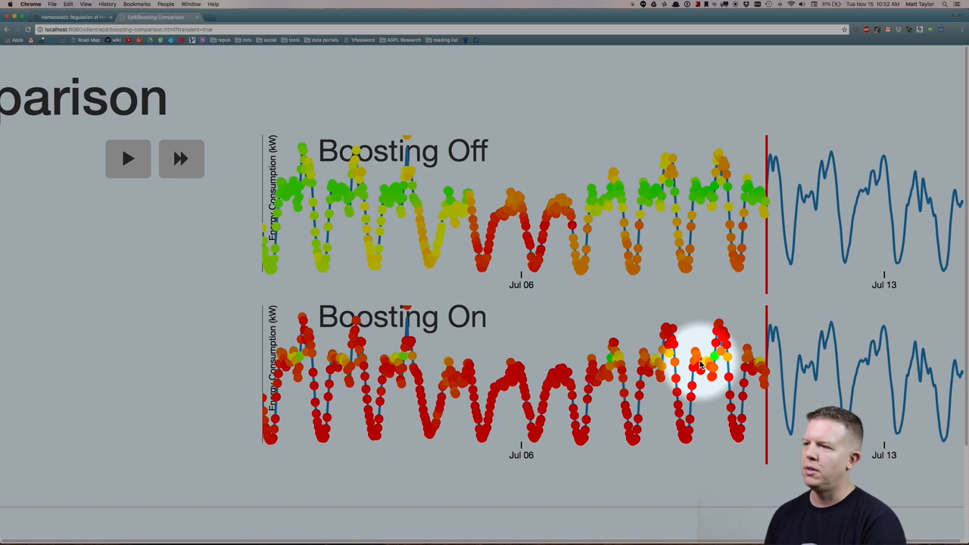
mouse_move(745, 208)
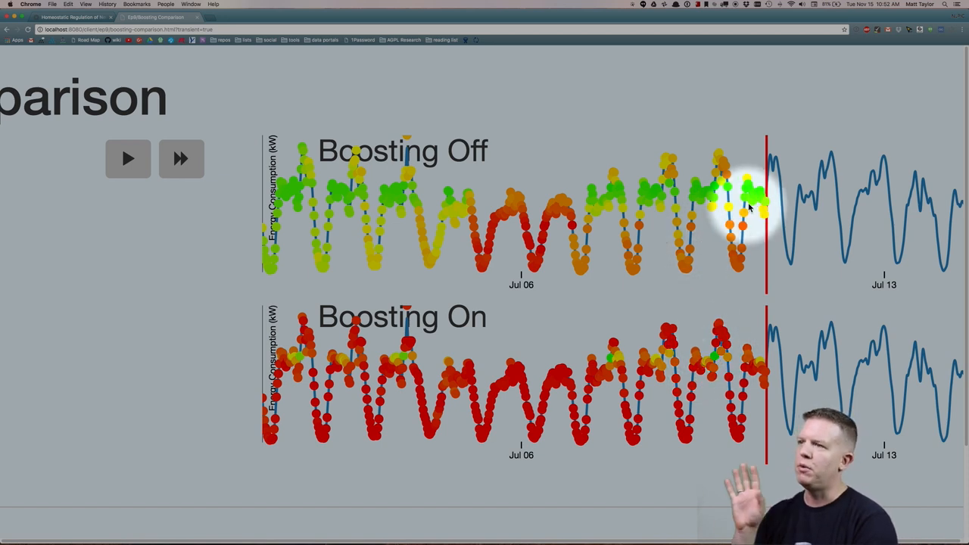
mouse_move(655, 193)
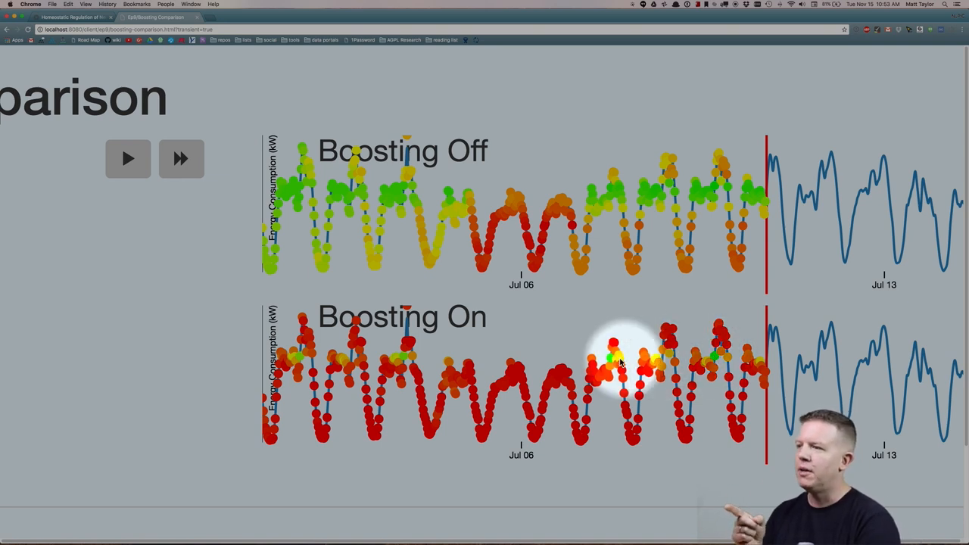
mouse_move(402, 359)
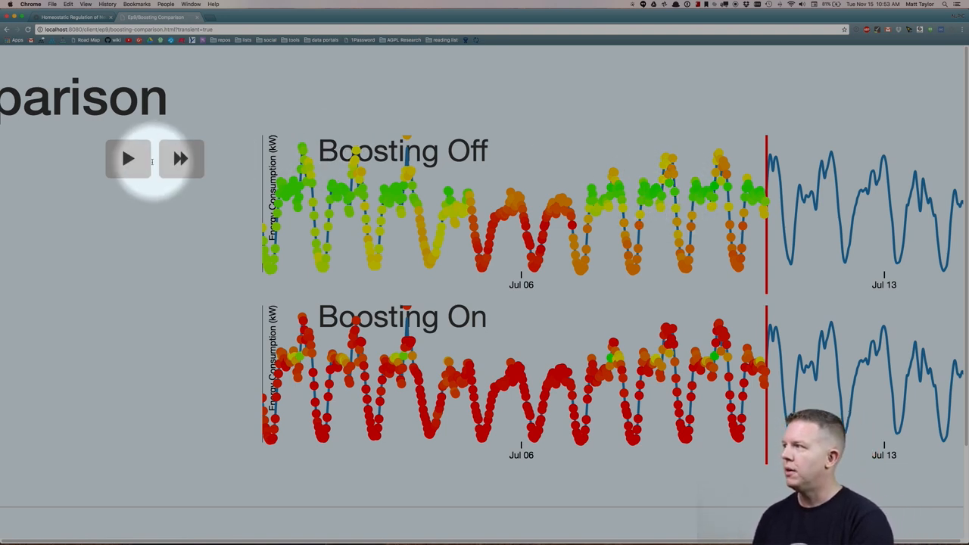
Step: Resume the boosting comparison run after reviewing the coloured Boosting Off and On charts
left_click(128, 158)
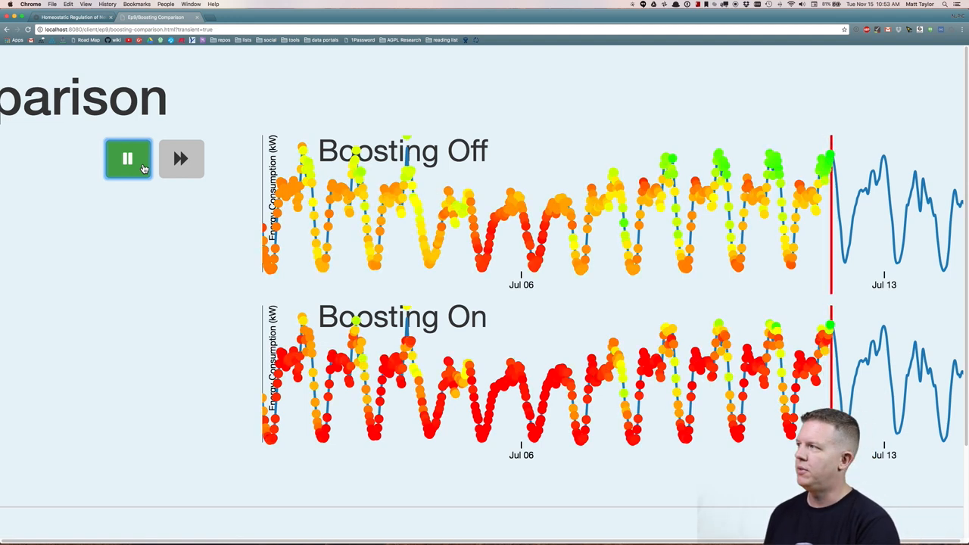
Step: Pause the boosting comparison as the red marker nears Jul 13
left_click(127, 159)
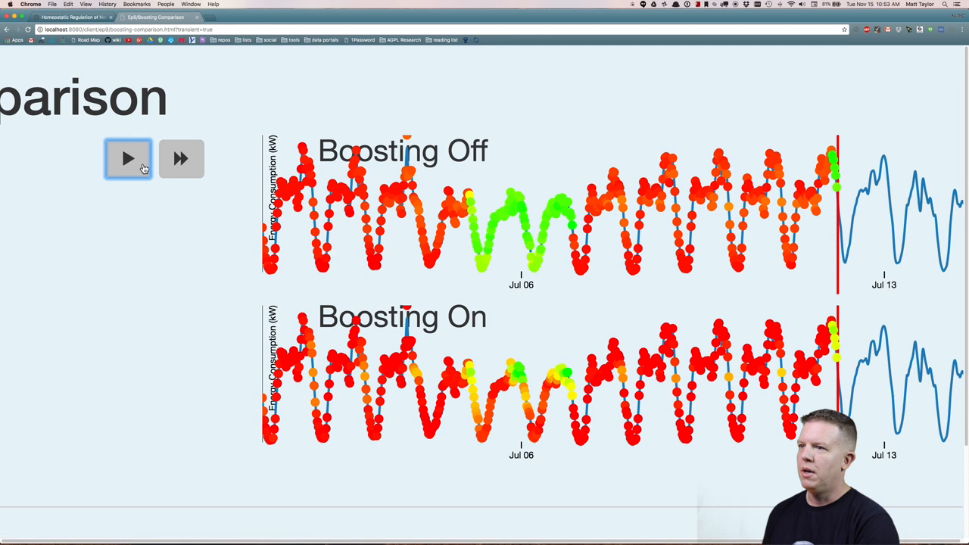
mouse_move(703, 243)
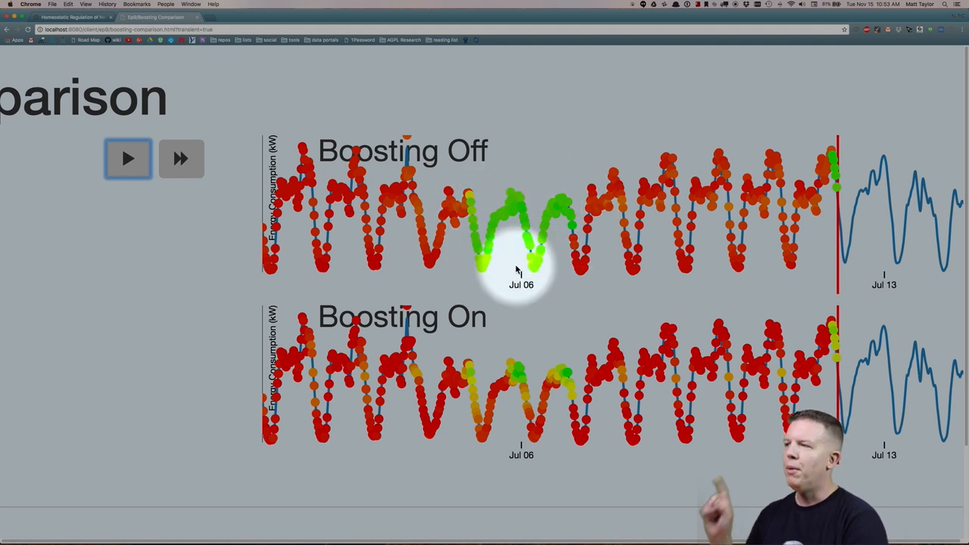
mouse_move(568, 371)
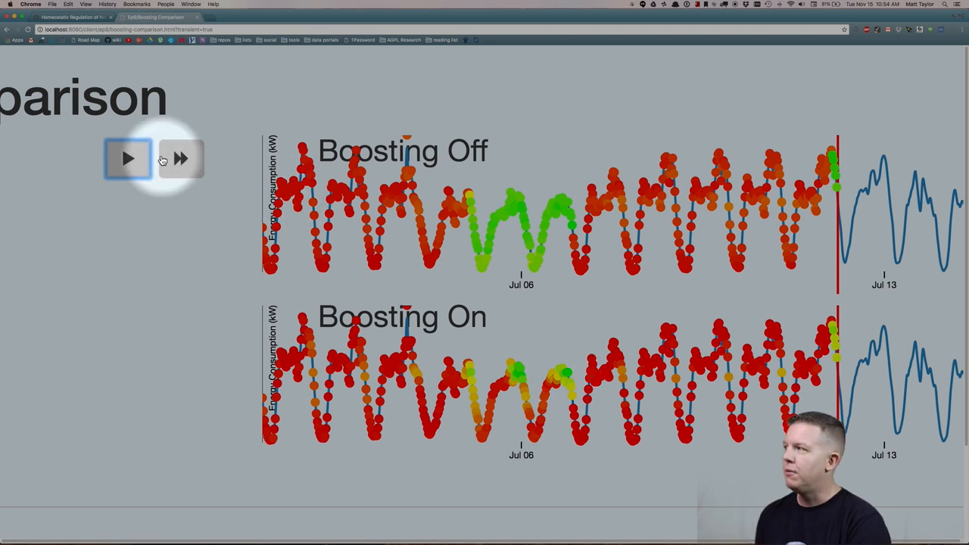
Step: Continue the boosting comparison after highlighting the green Jul 06 stretch in Boosting Off
left_click(128, 159)
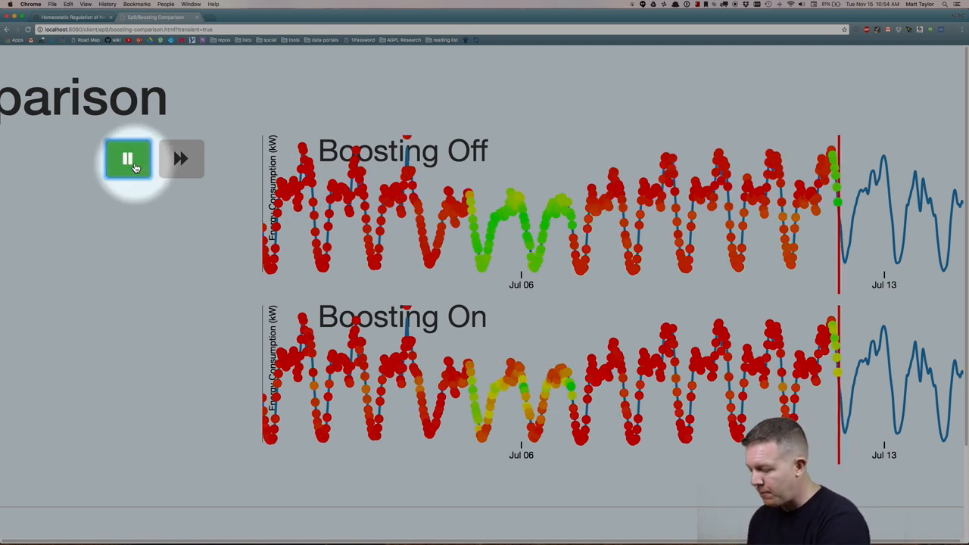